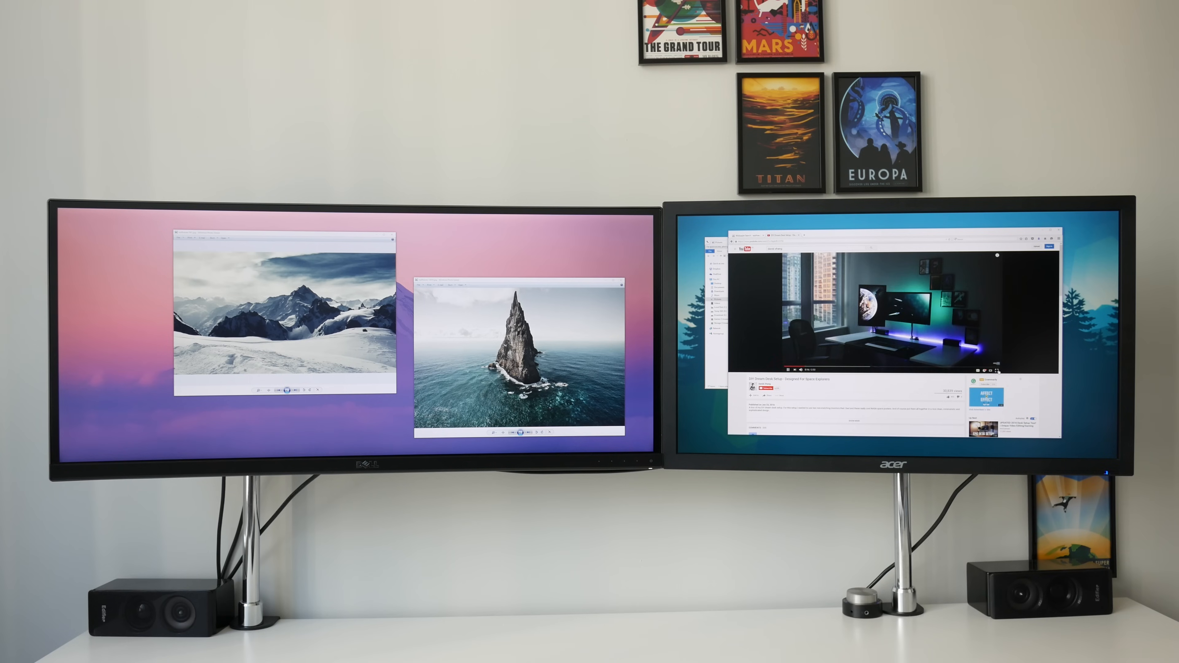
Expand the desk-setup YouTube video to fill the right-hand monitor.
click(989, 368)
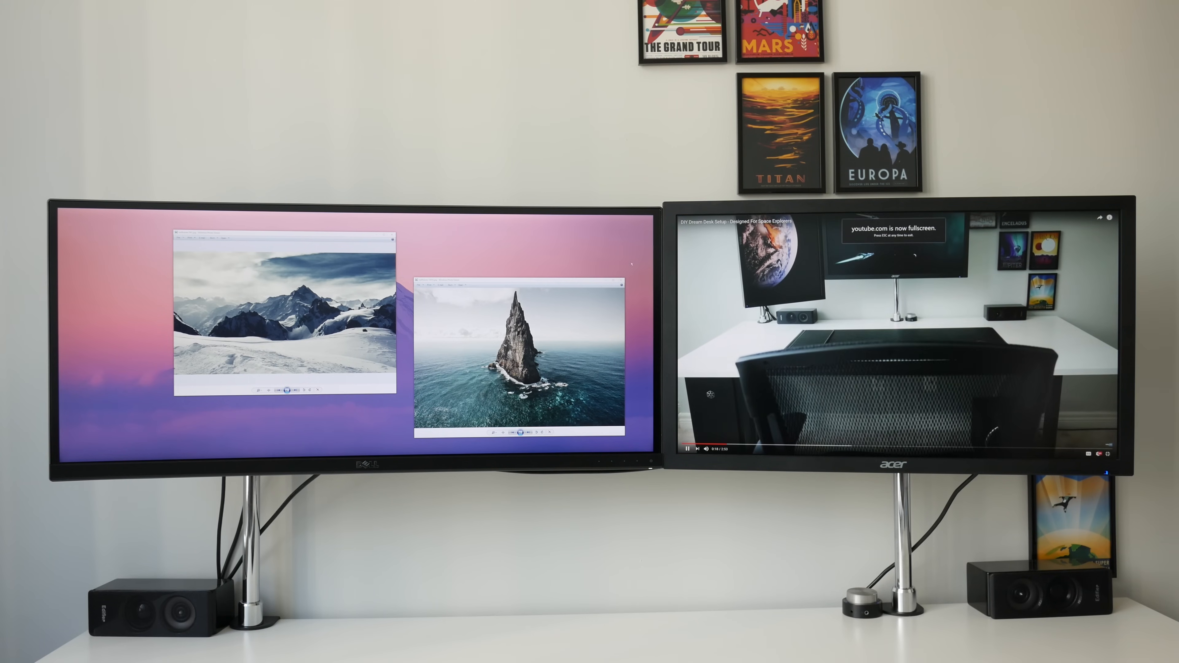